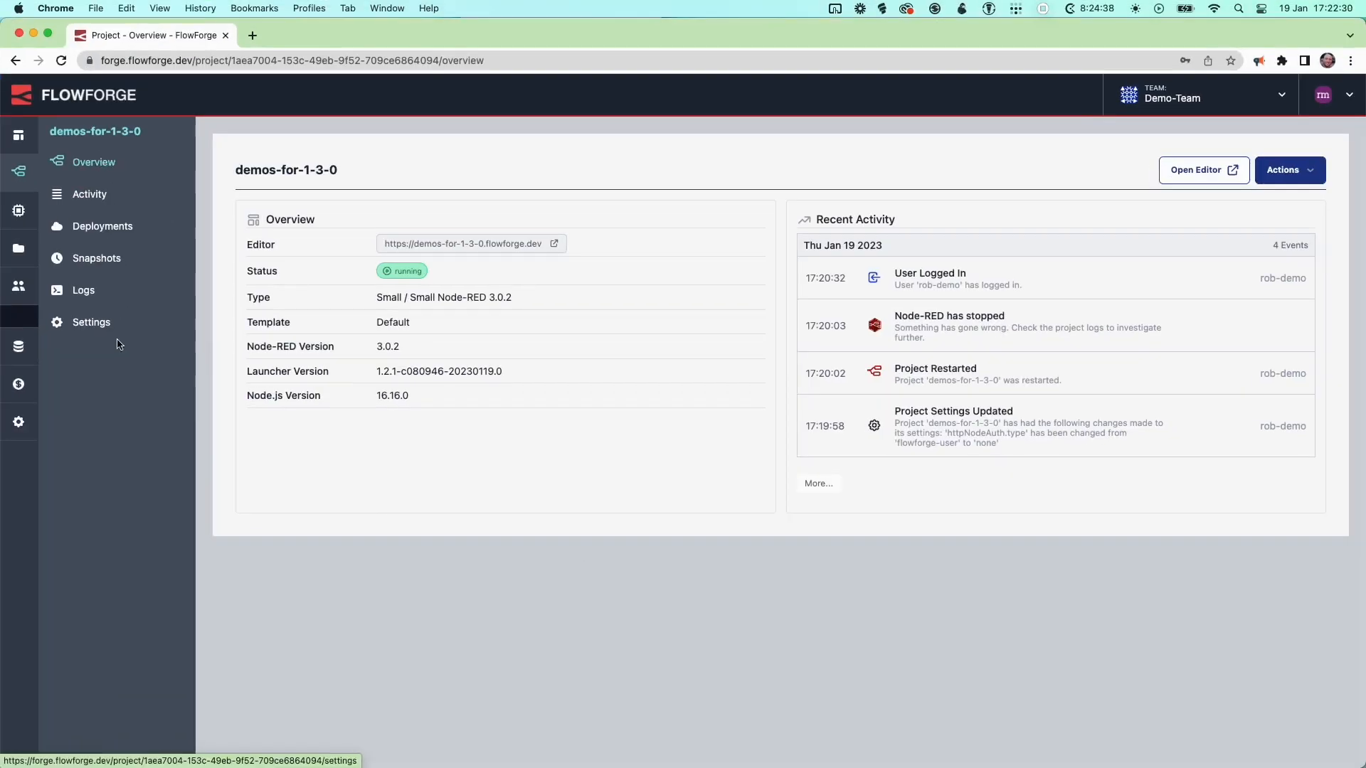
# Step: Set the demos-for-1-3-0 project's HTTP node security to FlowForge User Authentication and save
pyautogui.click(91, 322)
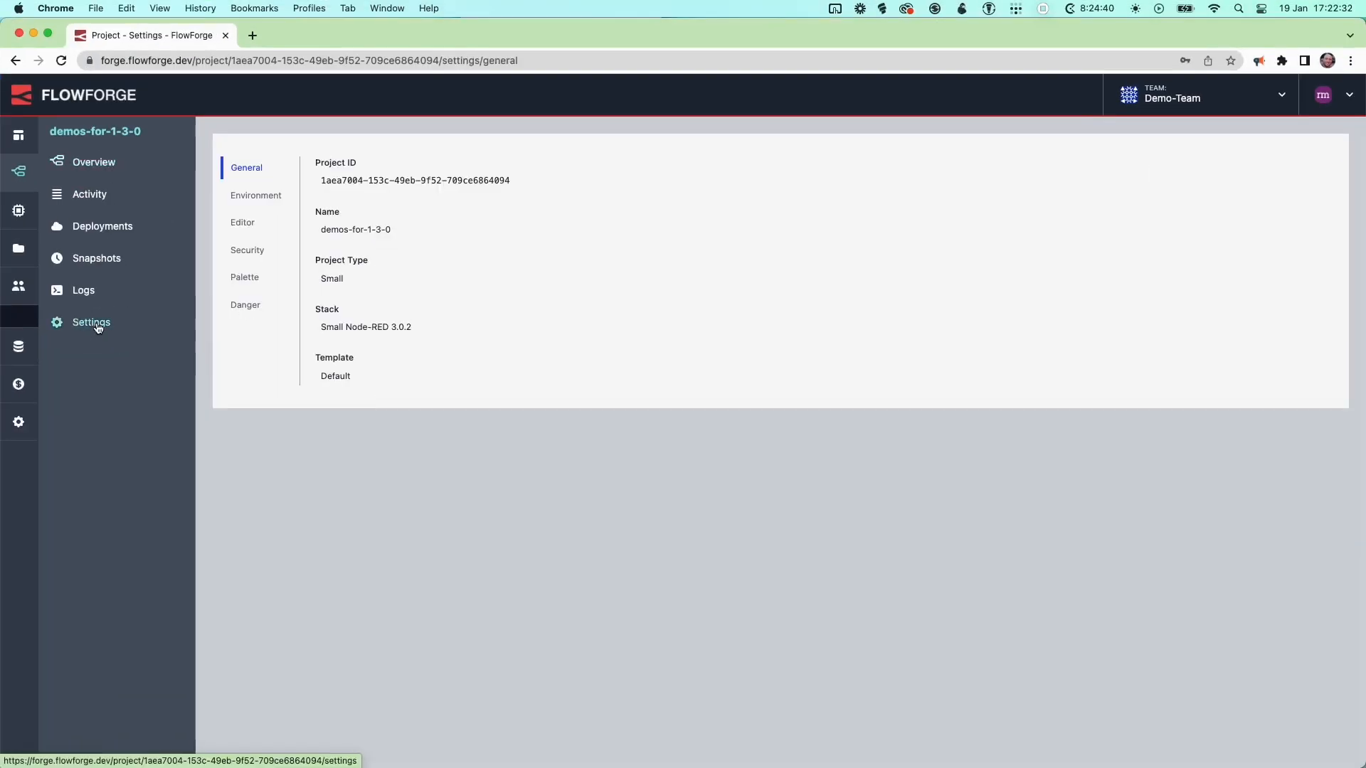
pyautogui.click(248, 251)
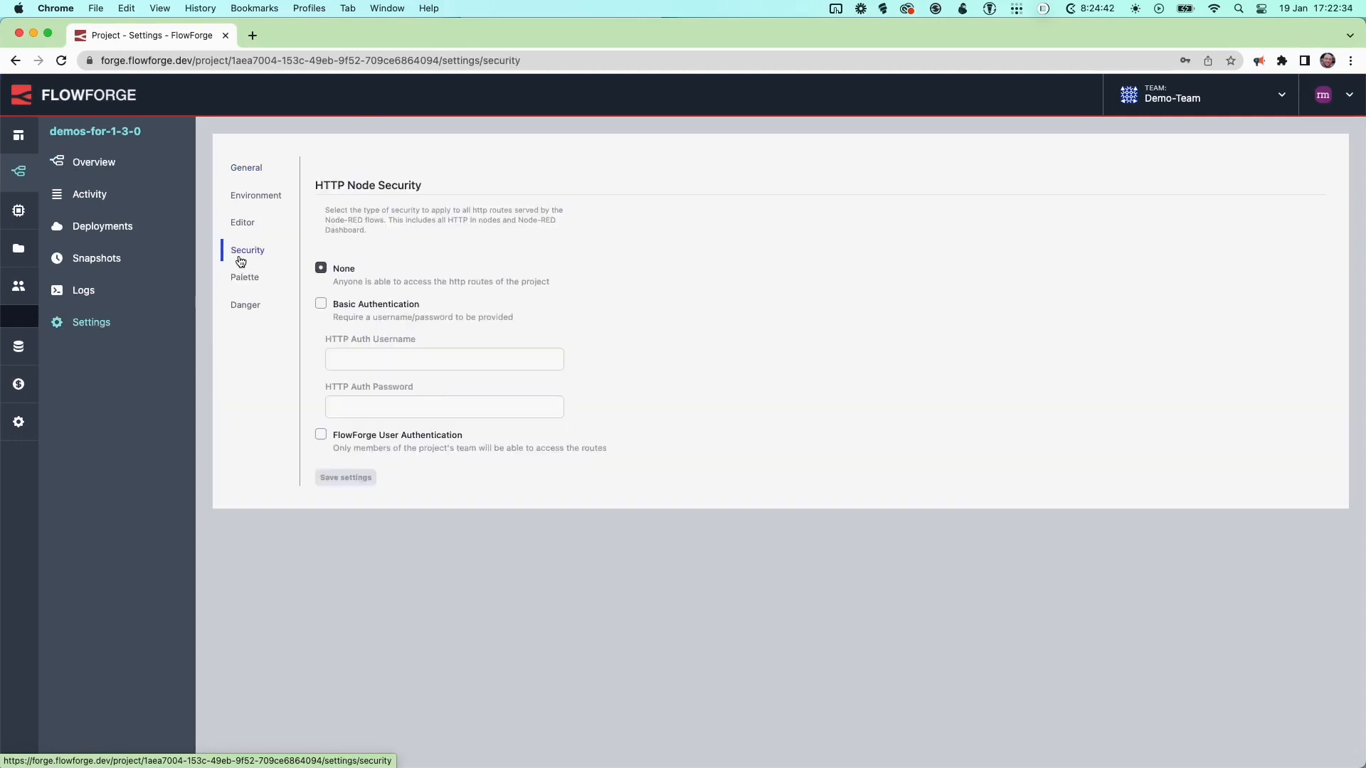
pyautogui.click(321, 435)
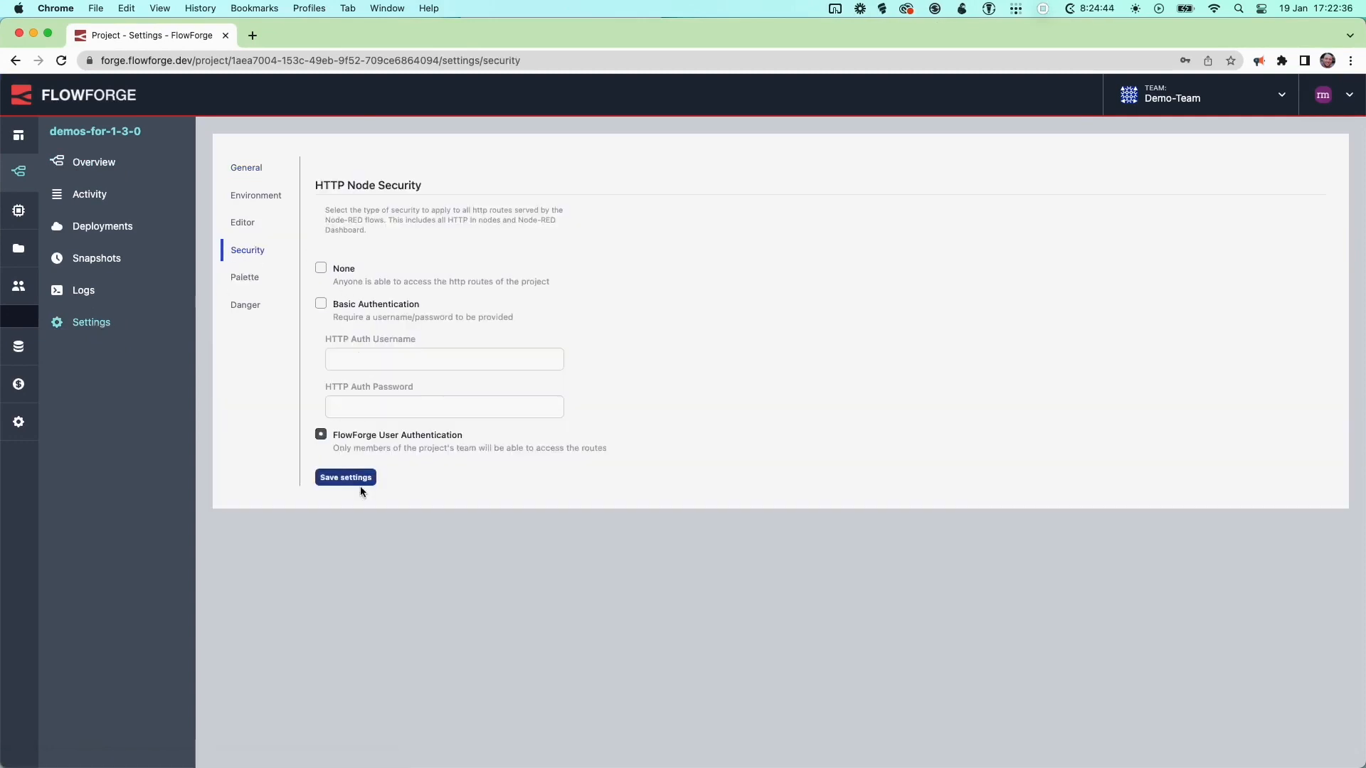
pyautogui.click(345, 478)
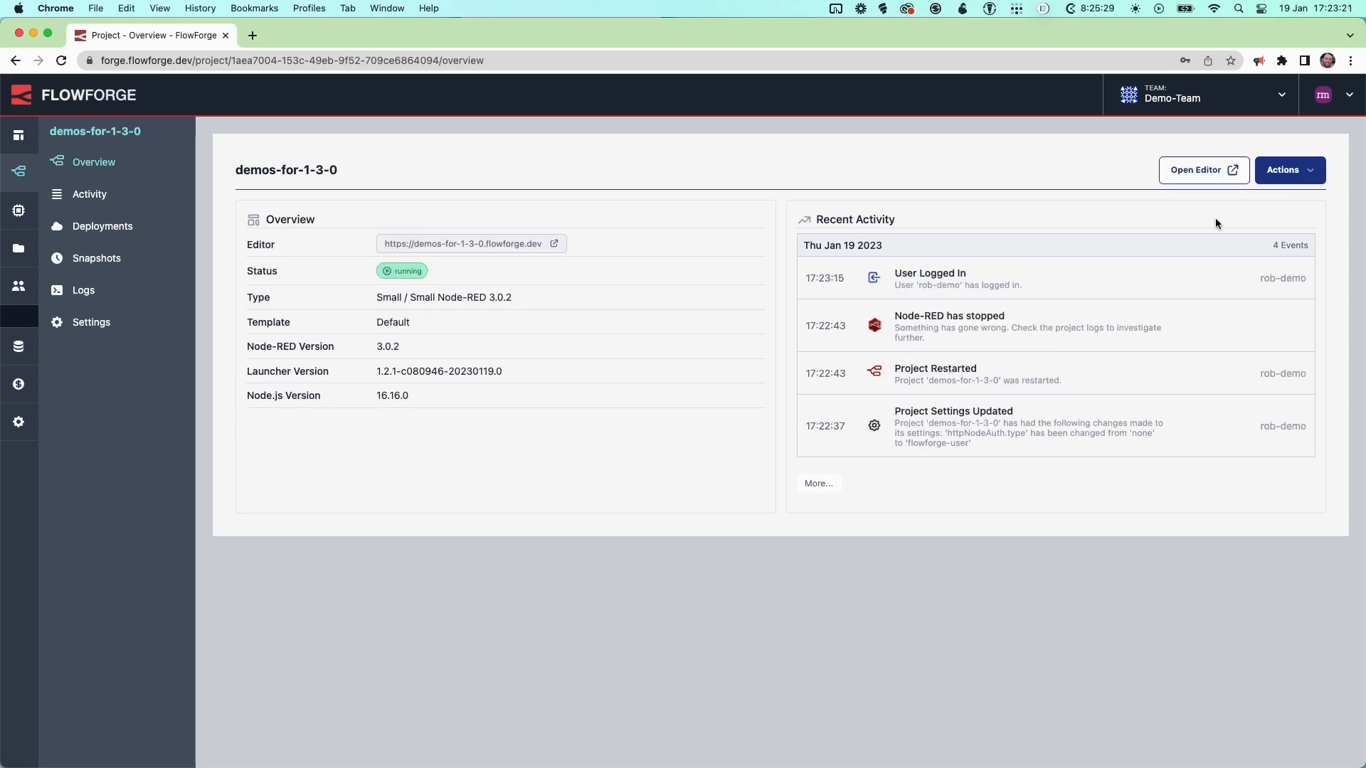
pyautogui.moveTo(960, 87)
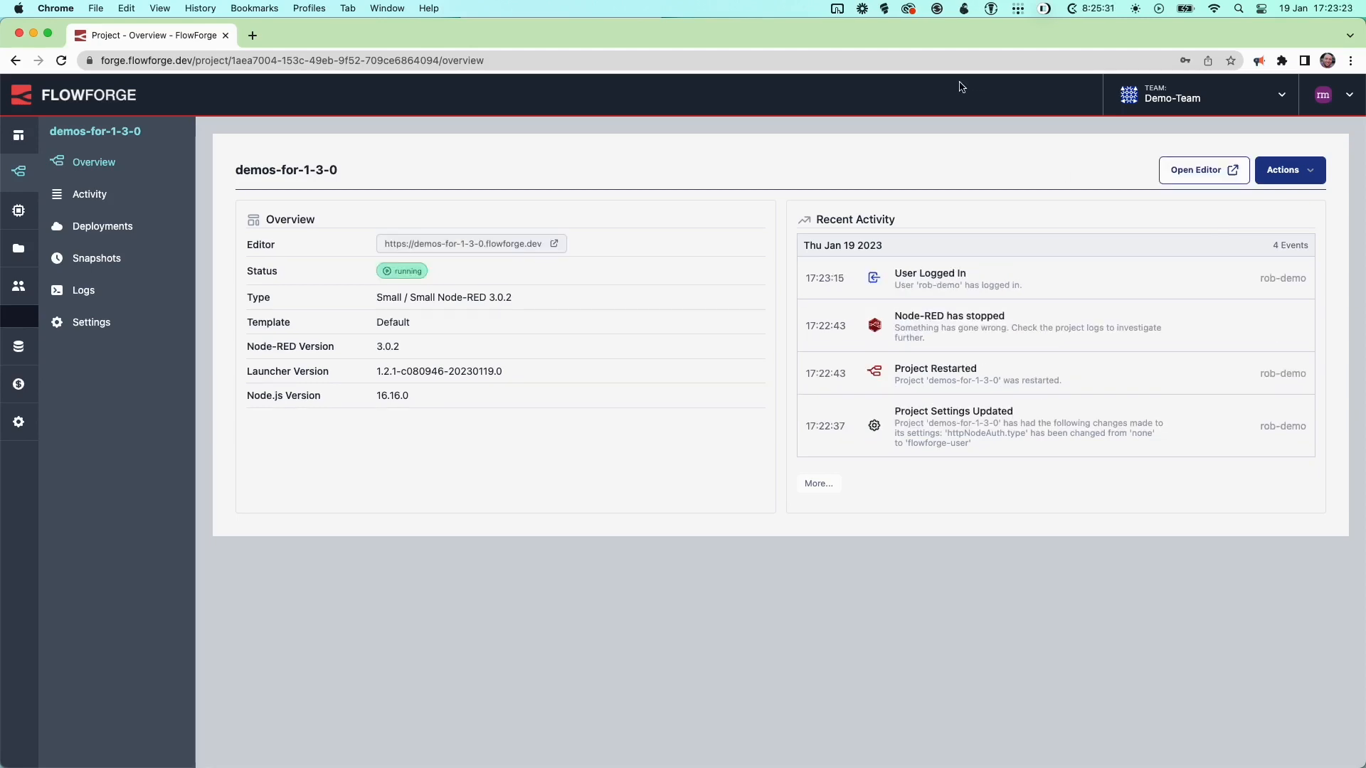